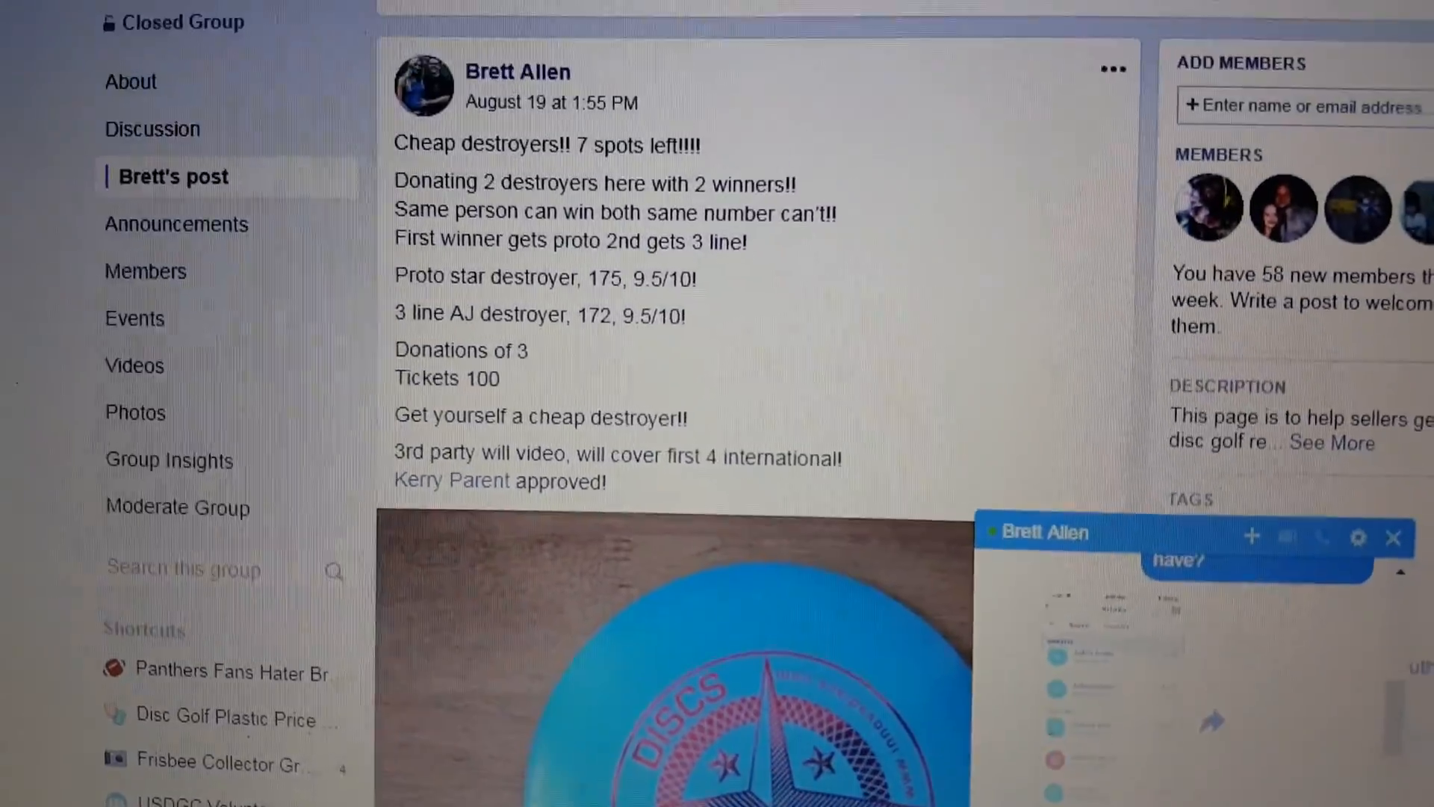
scroll(down, 3)
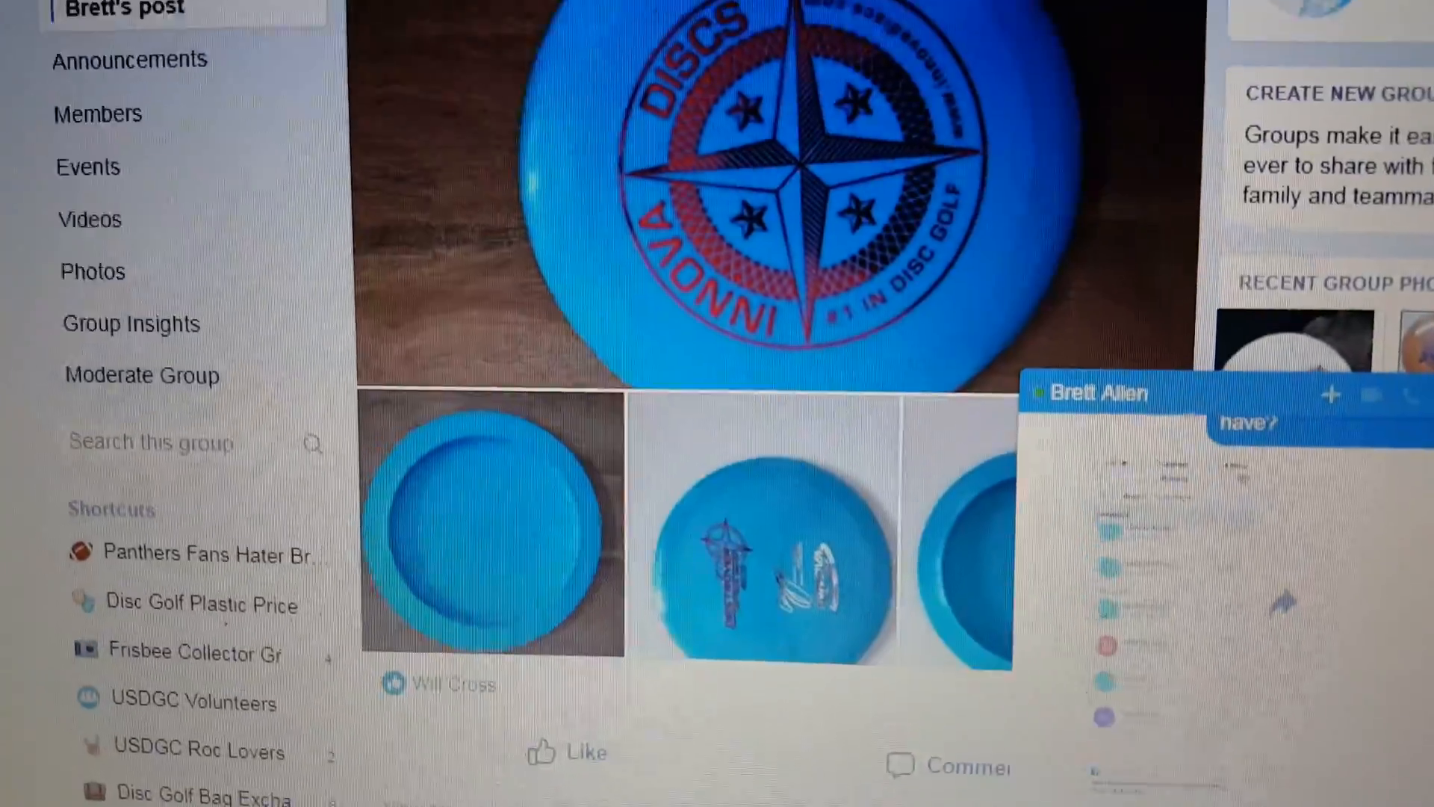
scroll(down, 3)
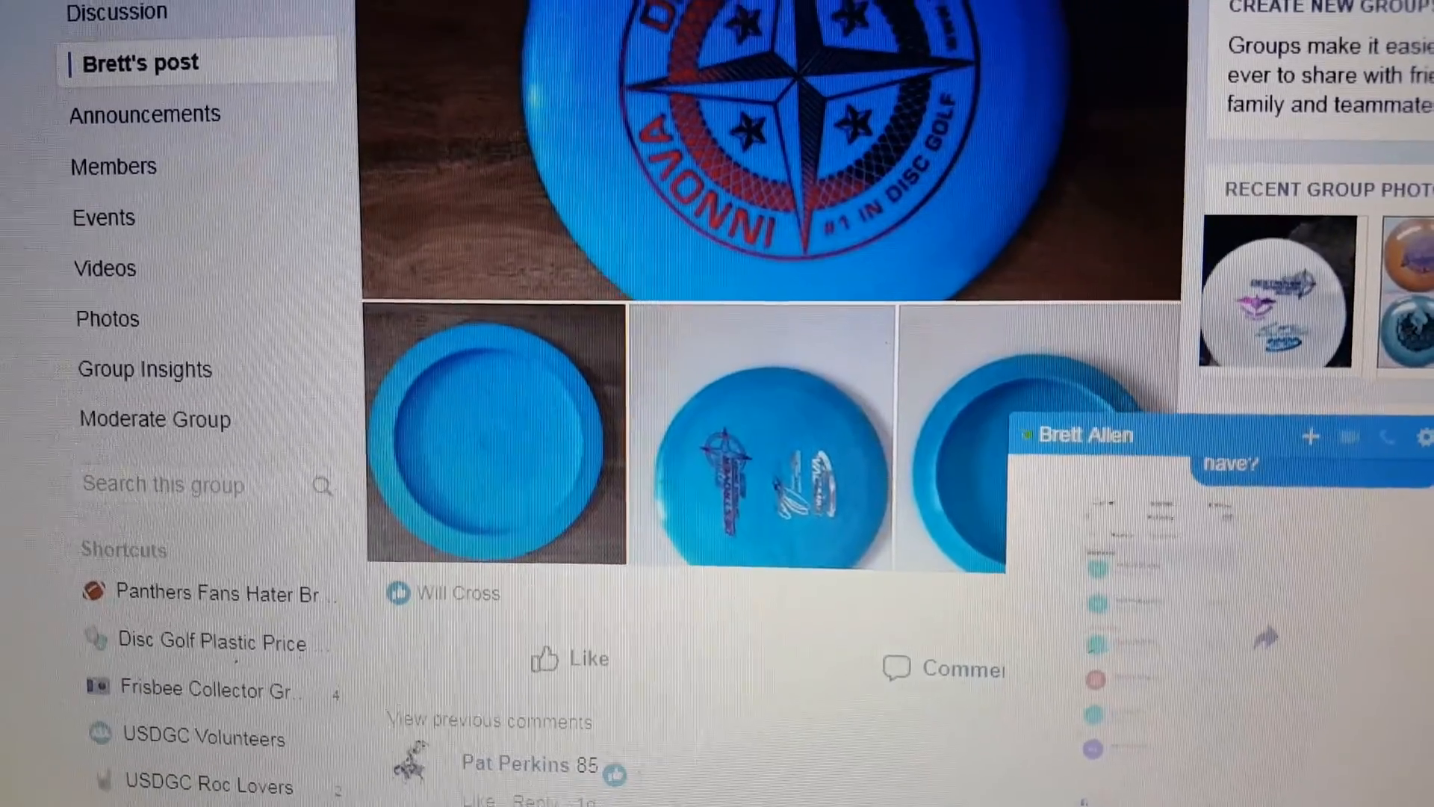
scroll(down, 3)
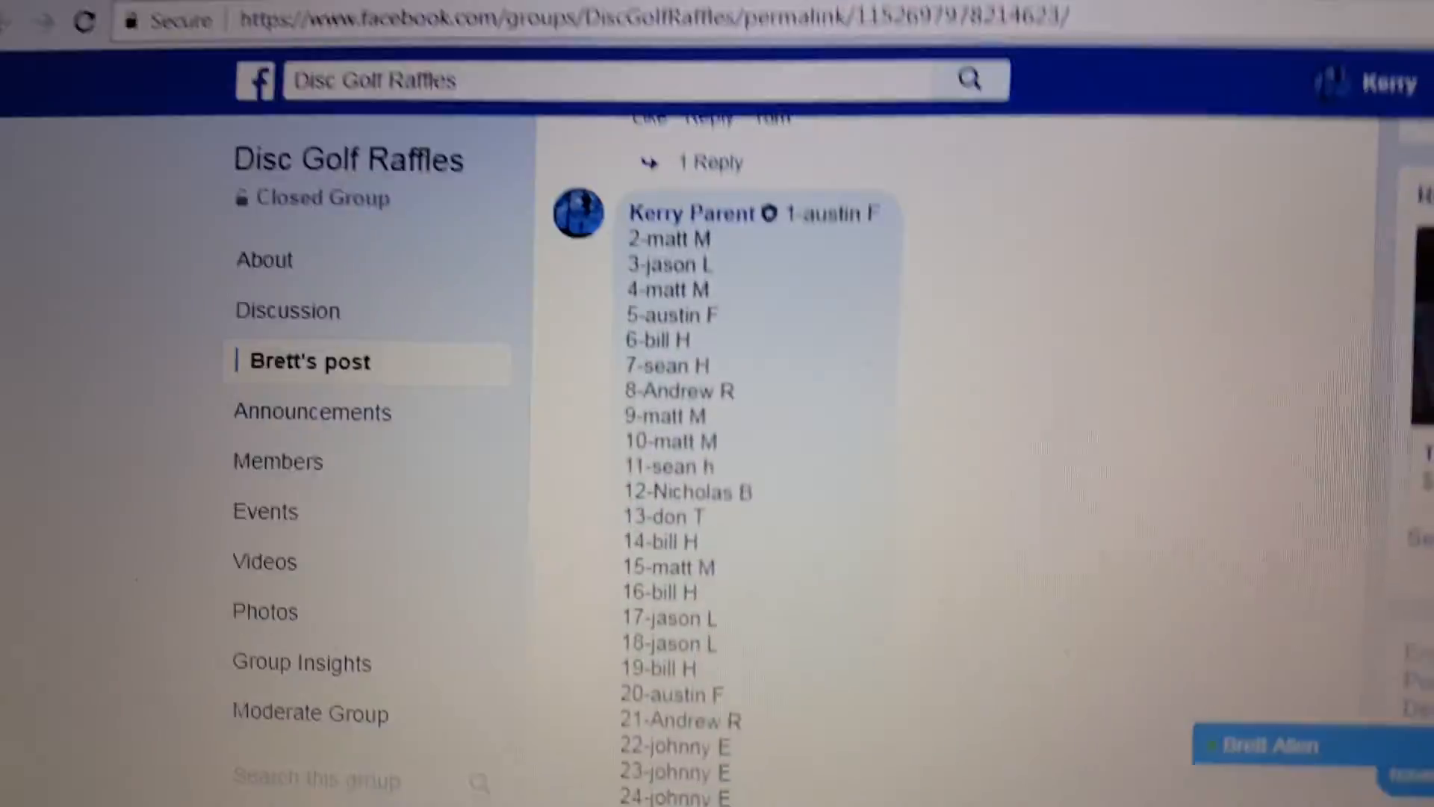
scroll(down, 3)
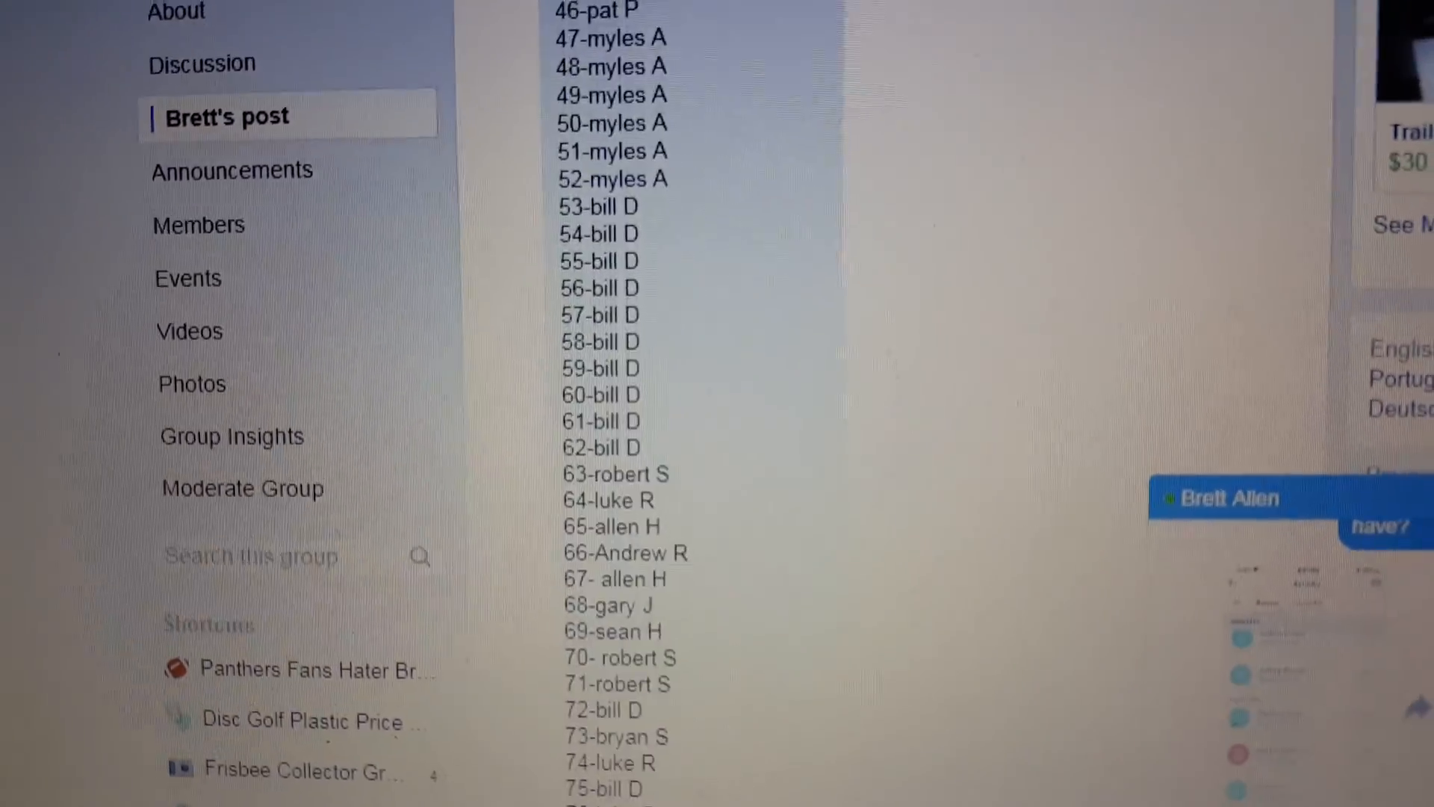
scroll(down, 3)
text(s)
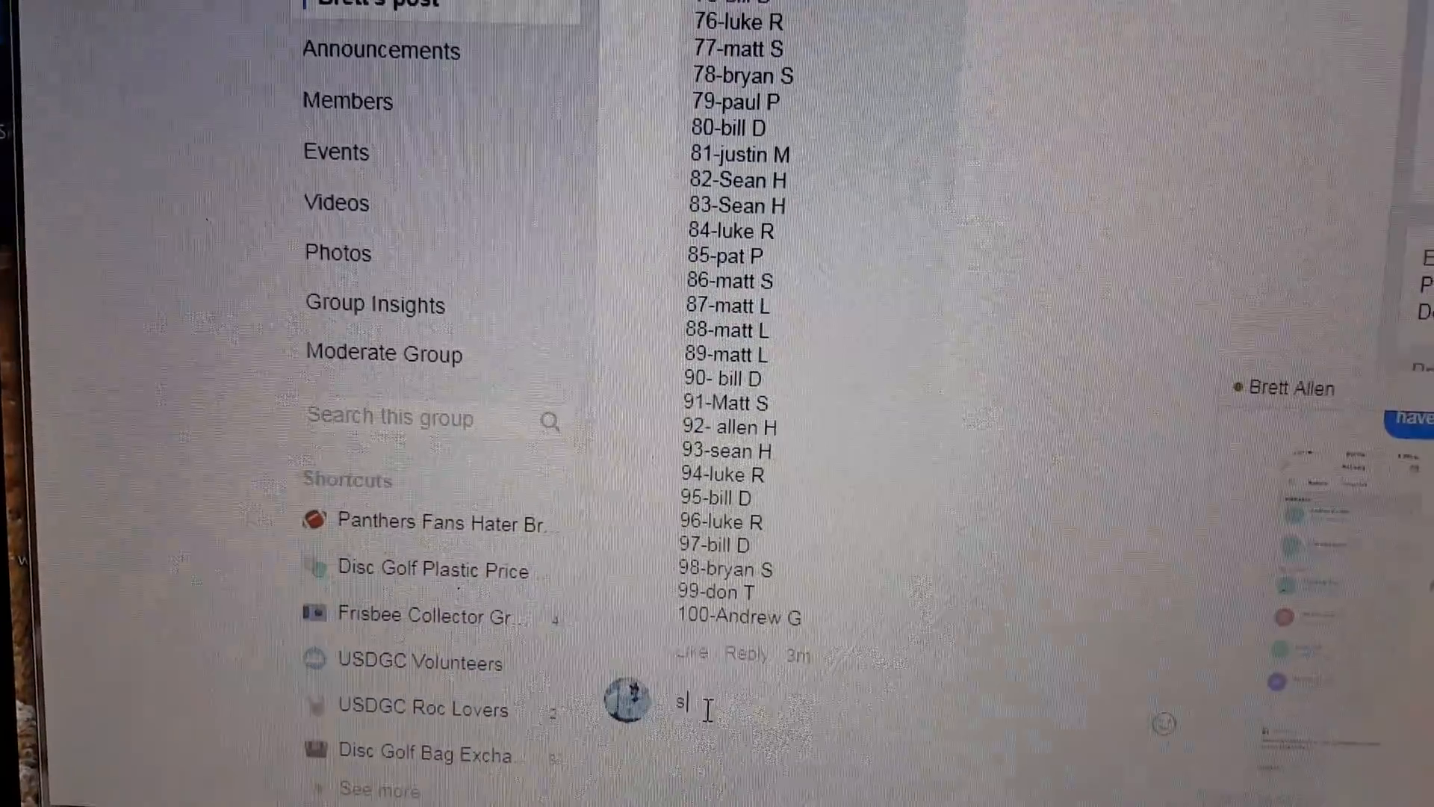
Post the comment 'start' beneath the raffle's 1–100 name list
scroll(down, 3)
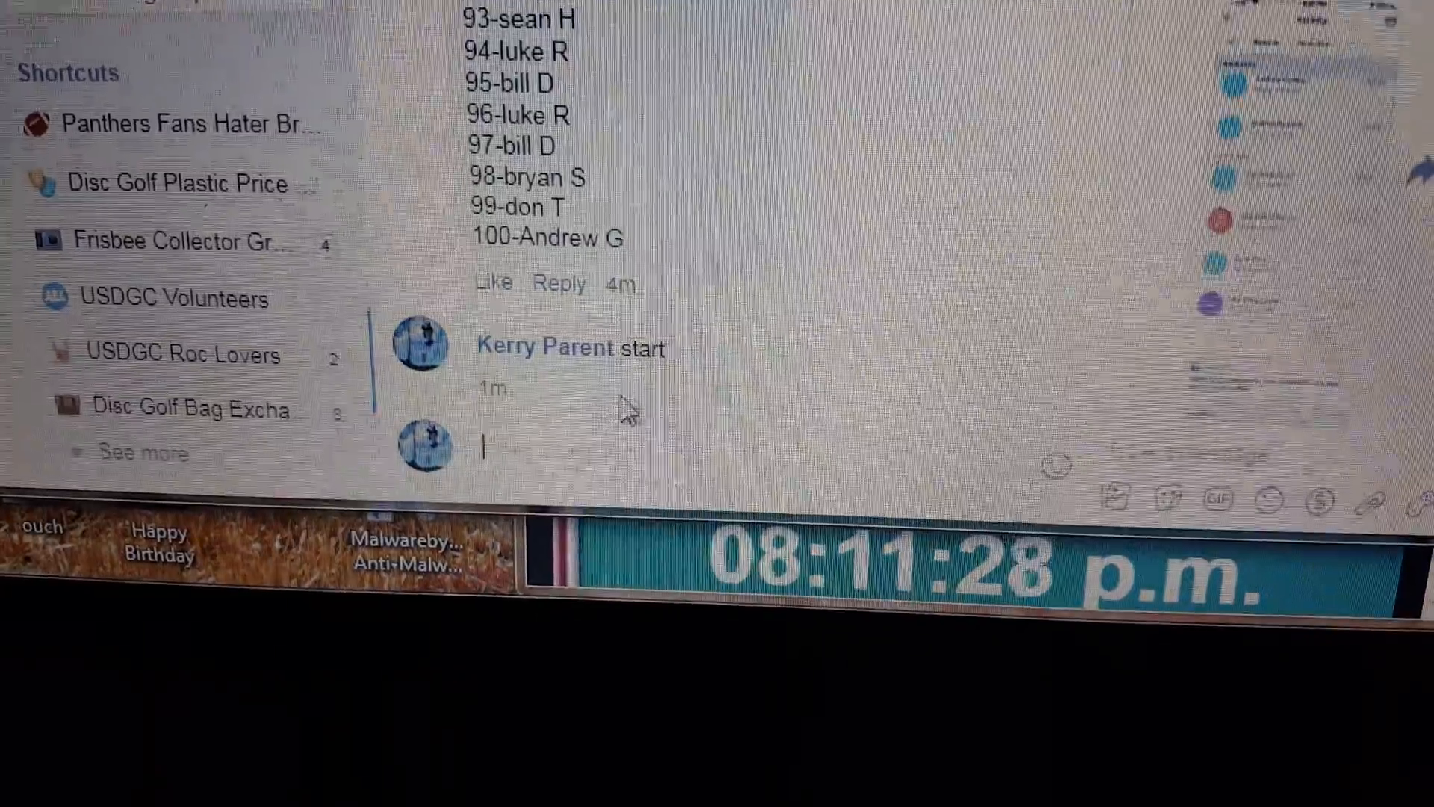
scroll(up, 3)
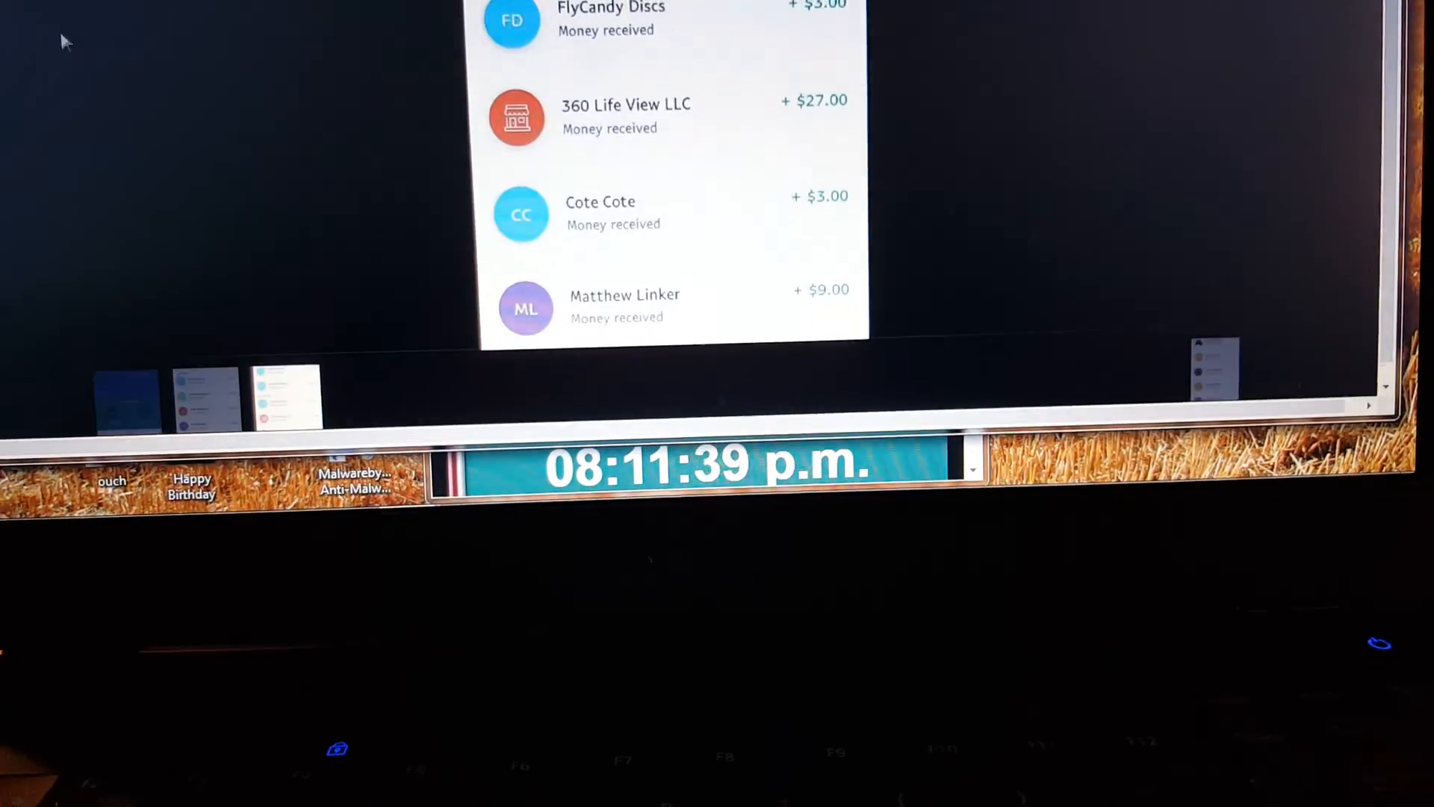
Review PayPal's received payments and the $550.00 available balance
scroll(up, 3)
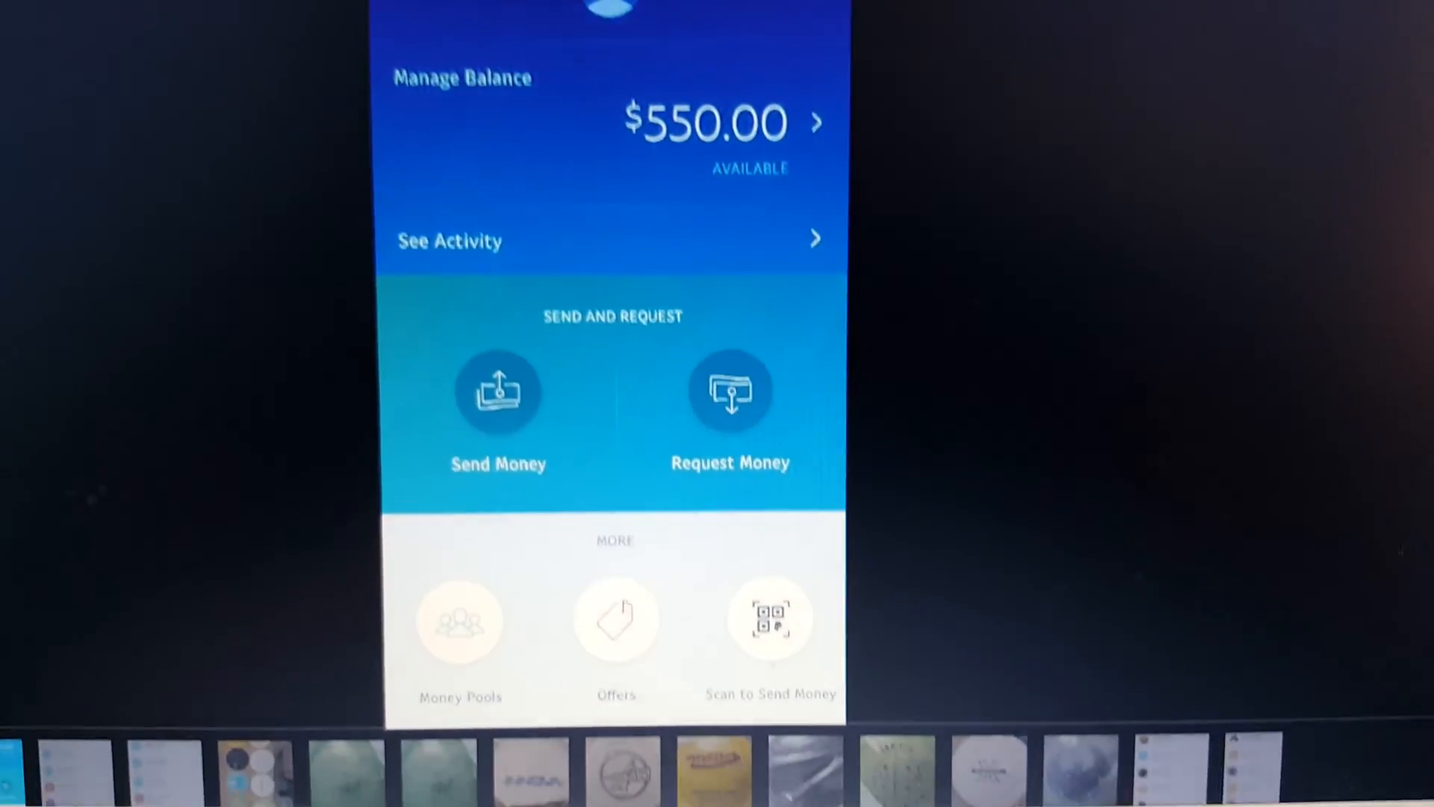
scroll(up, 3)
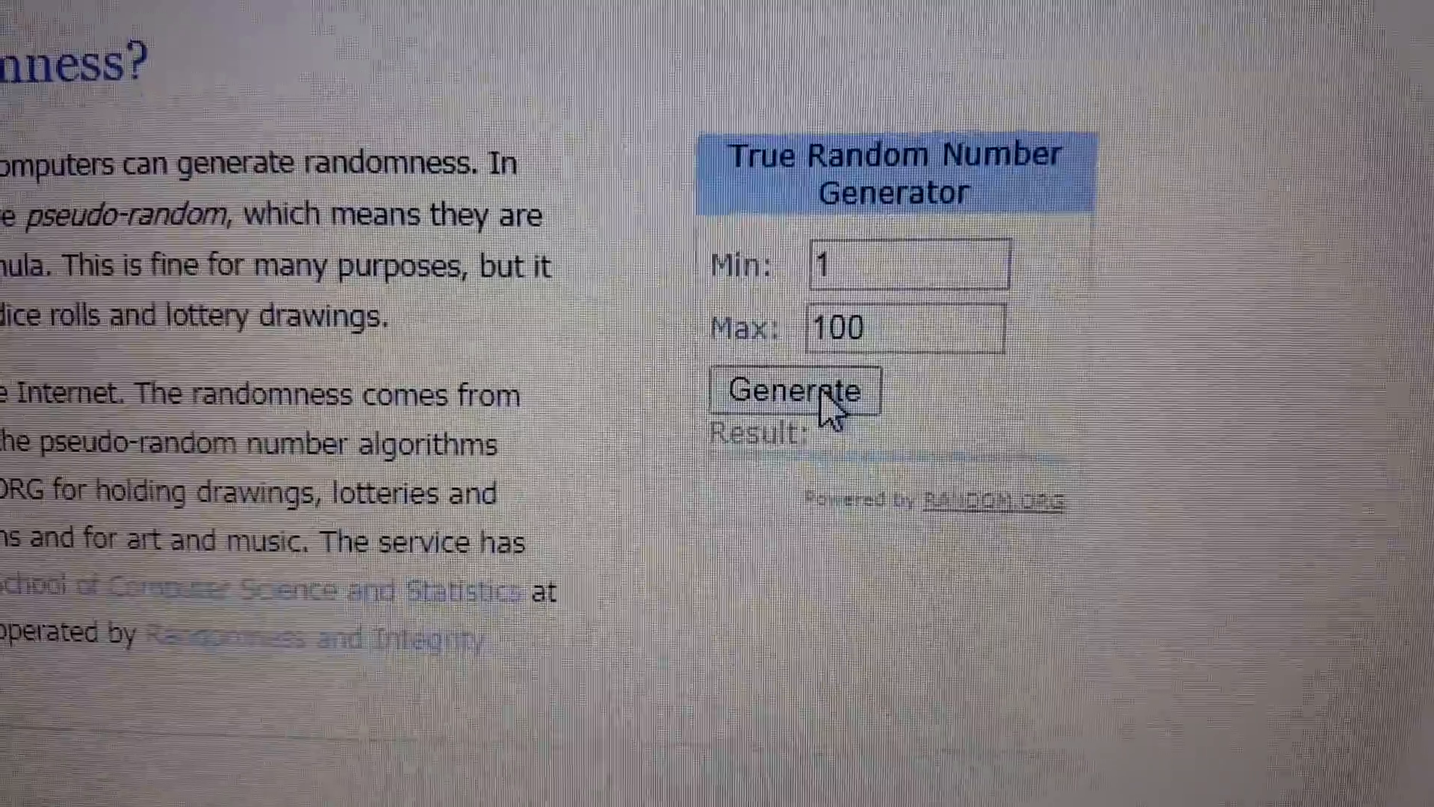
Generate random winning numbers from 1 to 100 on RANDOM.ORG, drawing 46
click(794, 390)
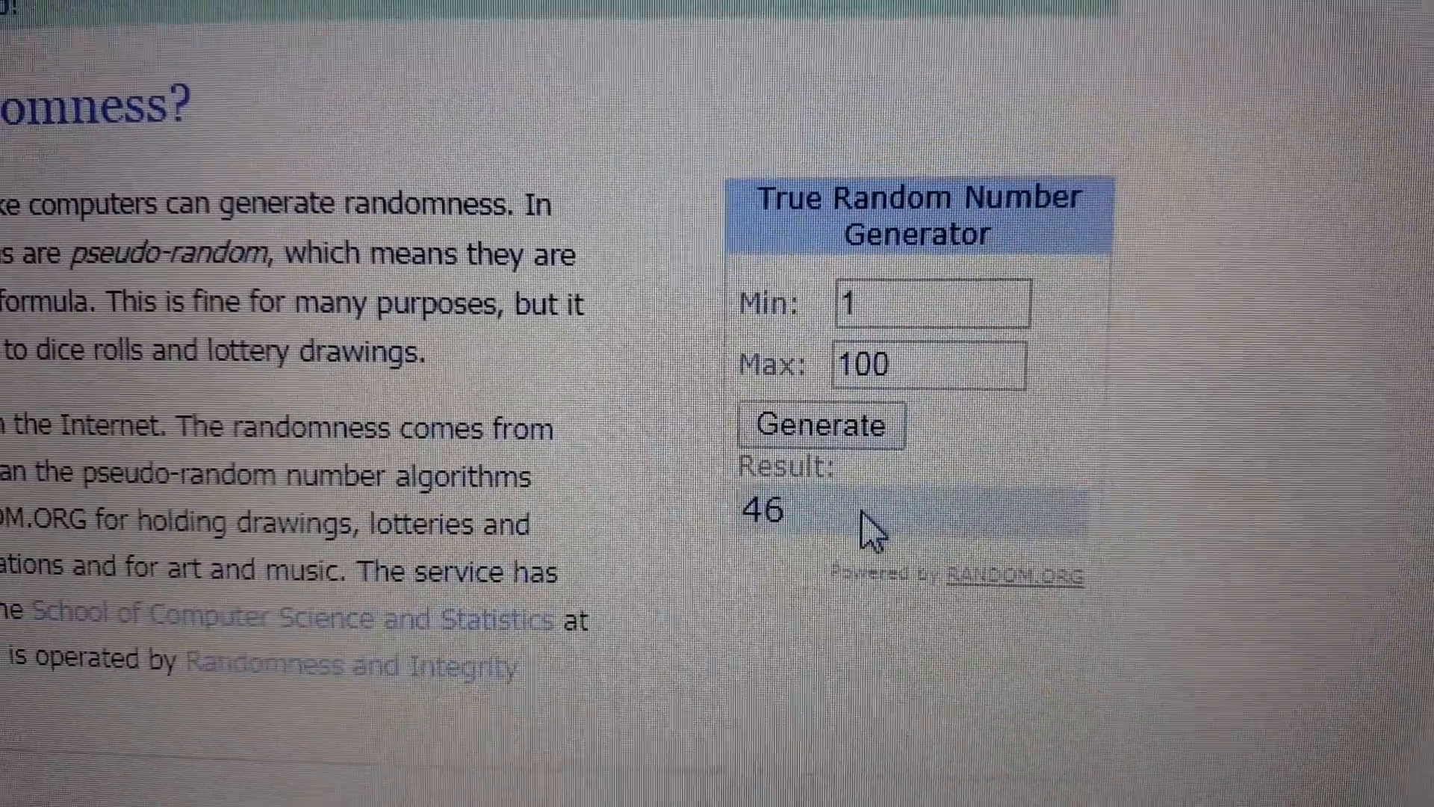
click(820, 423)
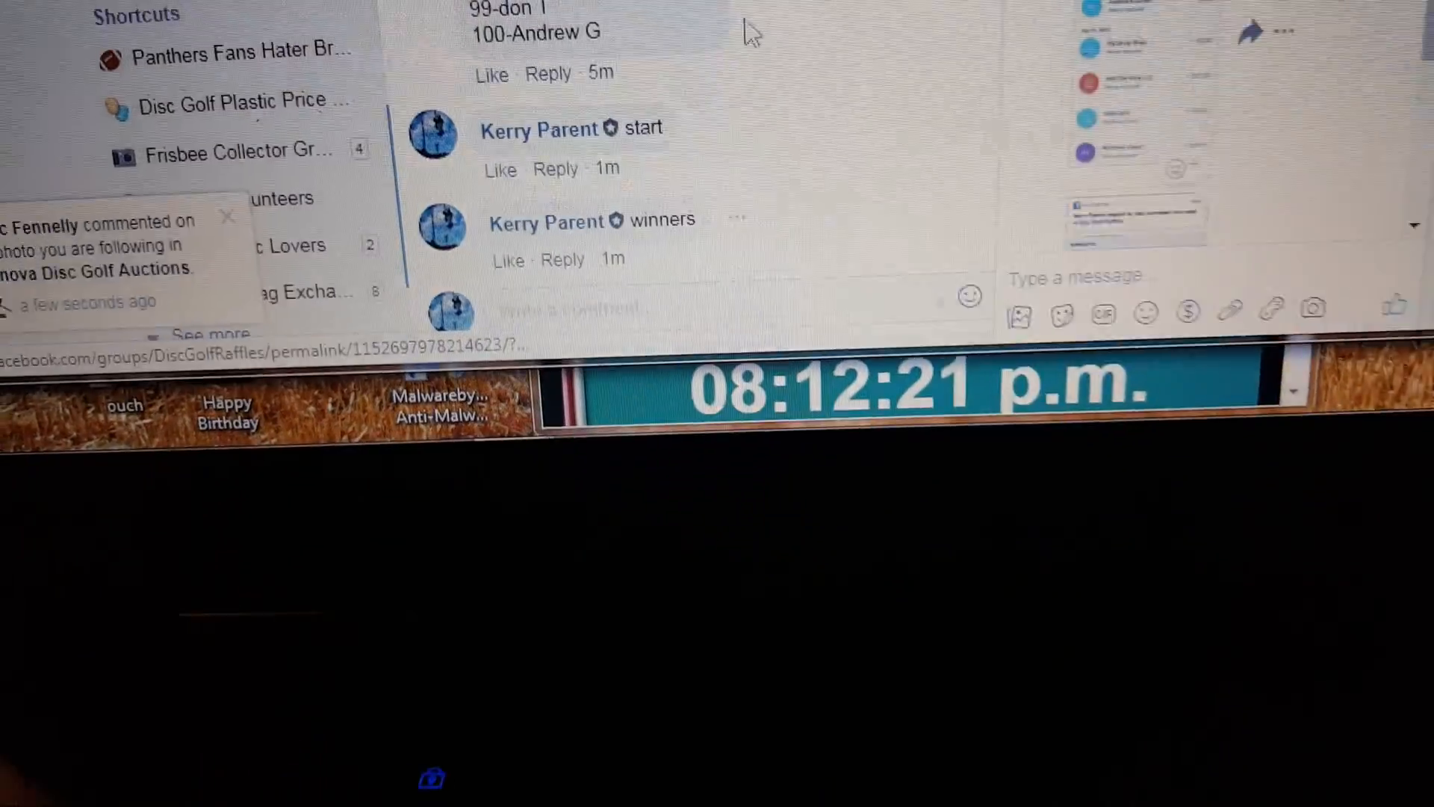
scroll(up, 3)
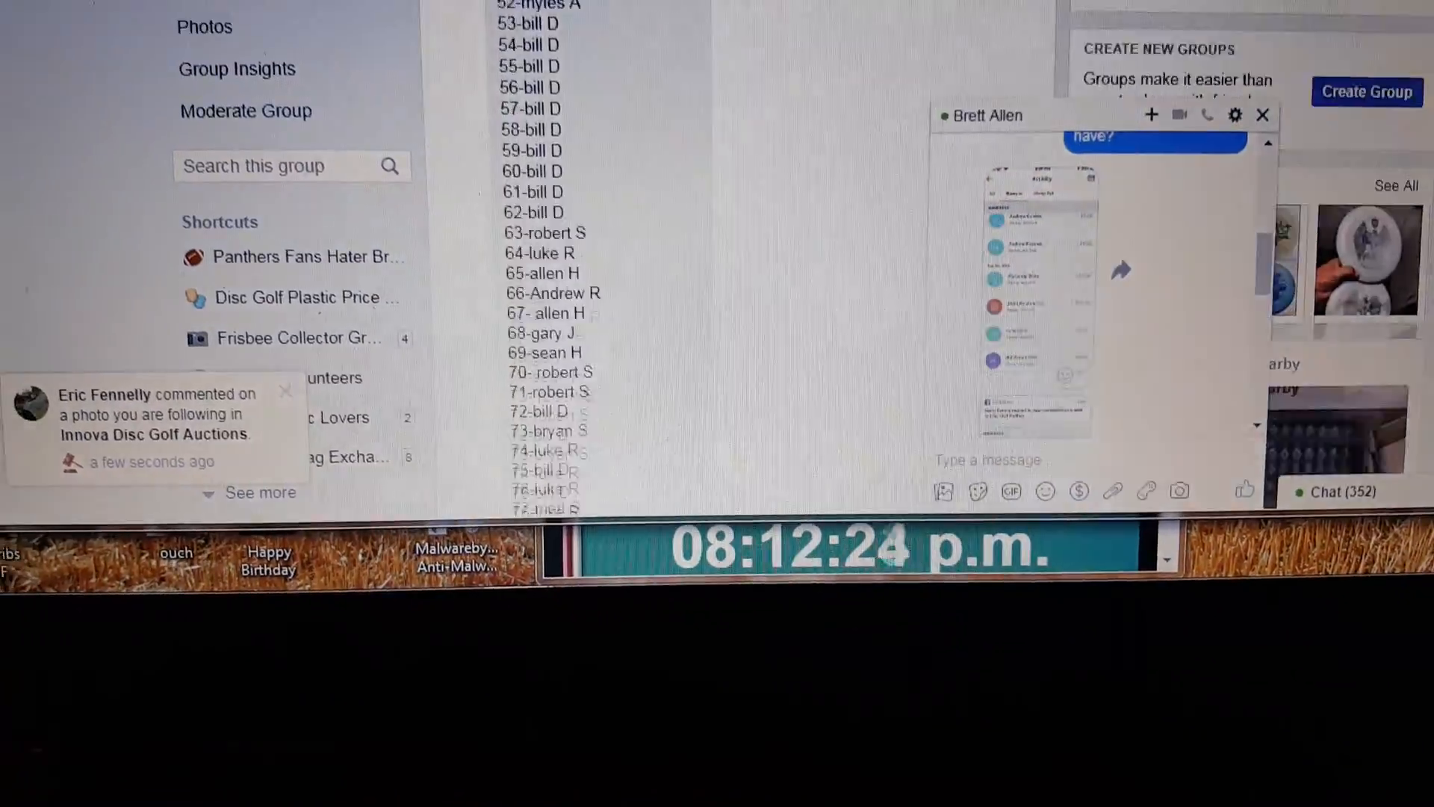
scroll(up, 3)
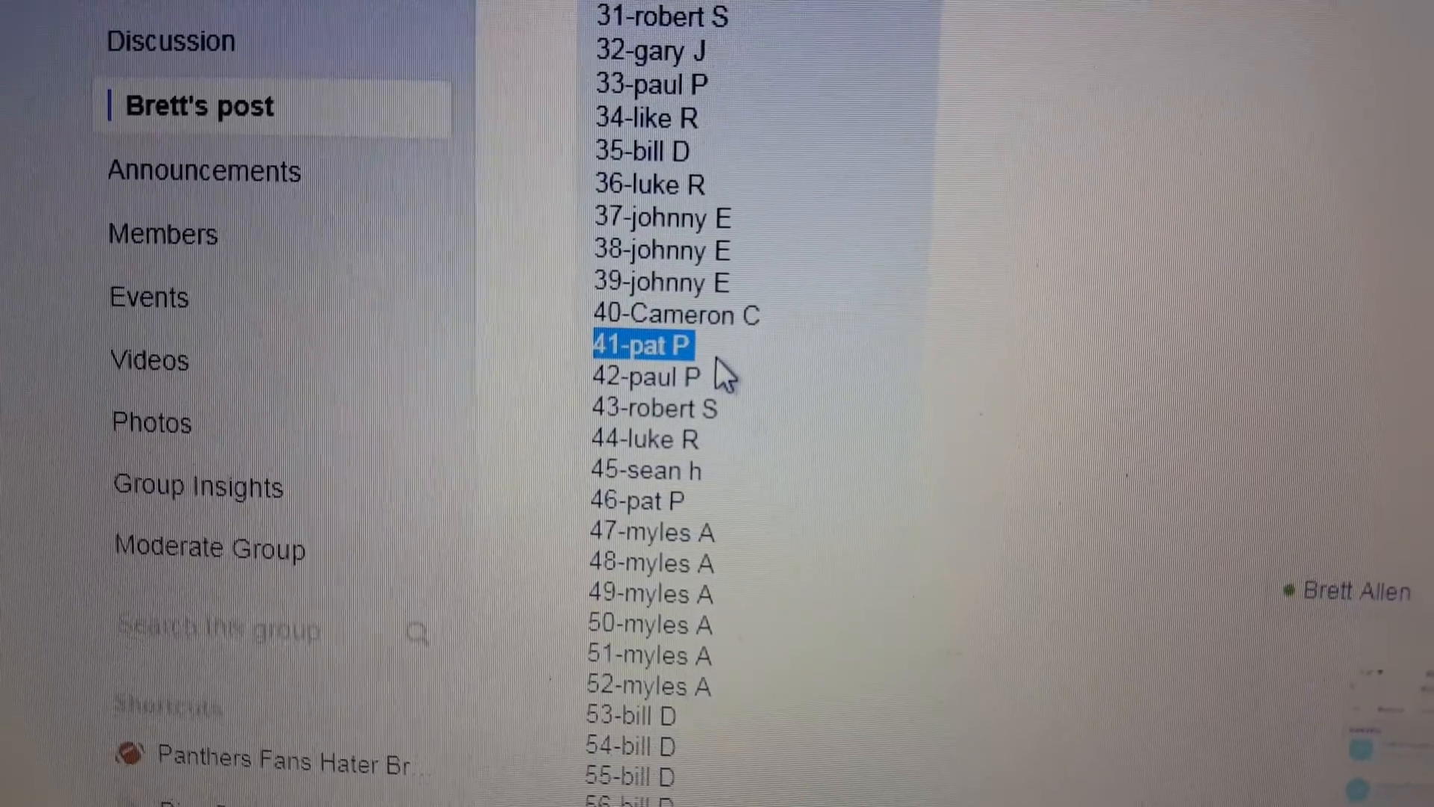
scroll(down, 3)
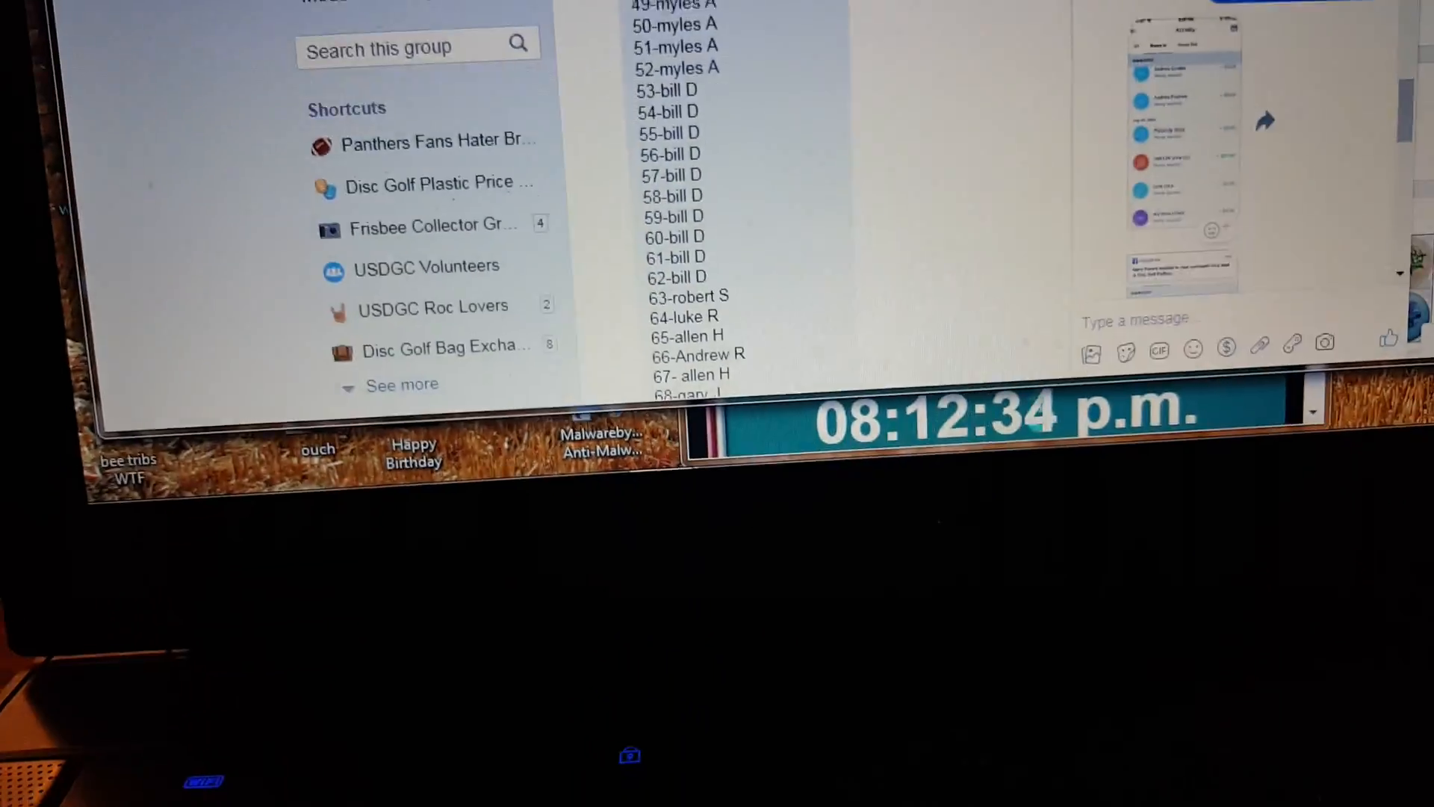
scroll(down, 3)
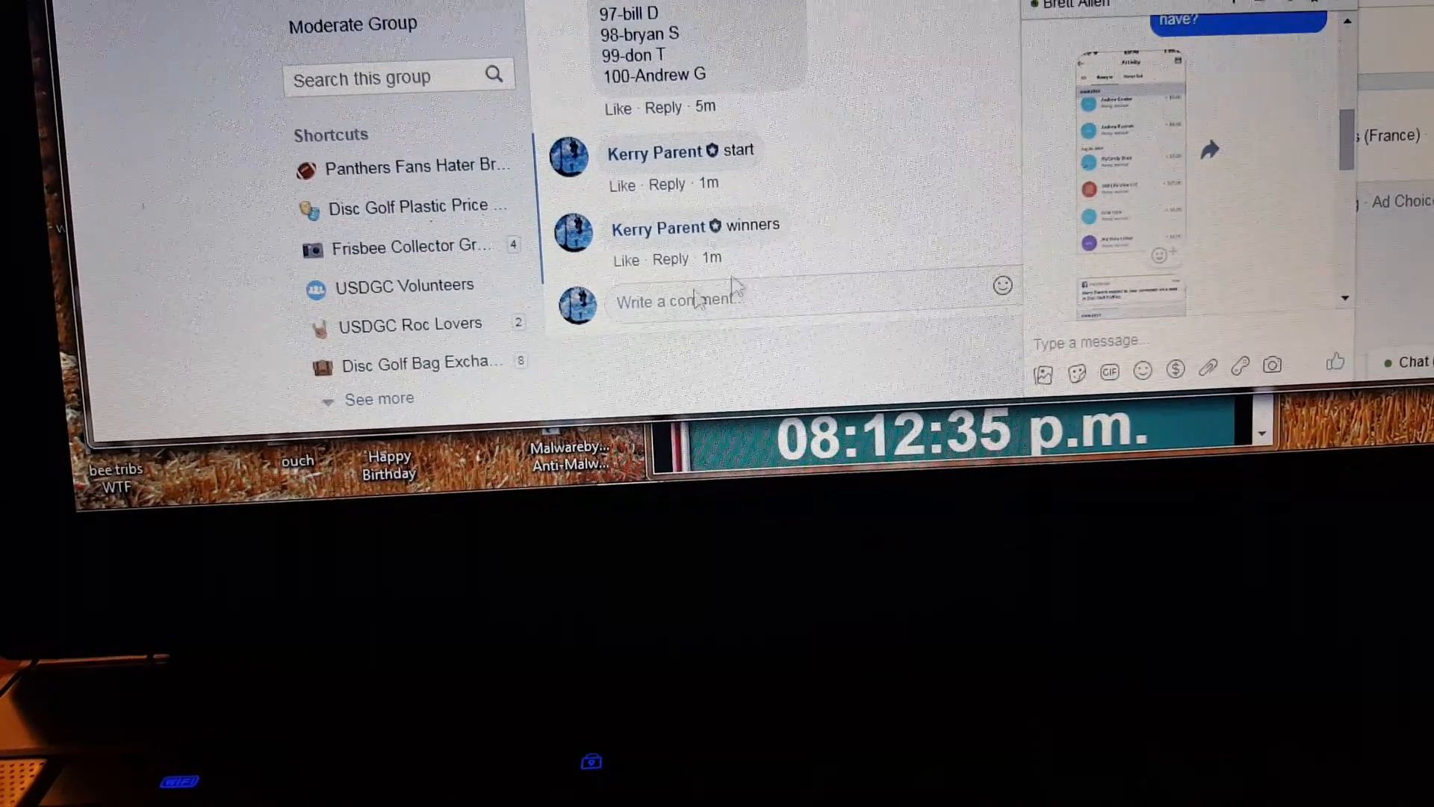
Post the comment 'end' after 'winners' to close the raffle
text(e)
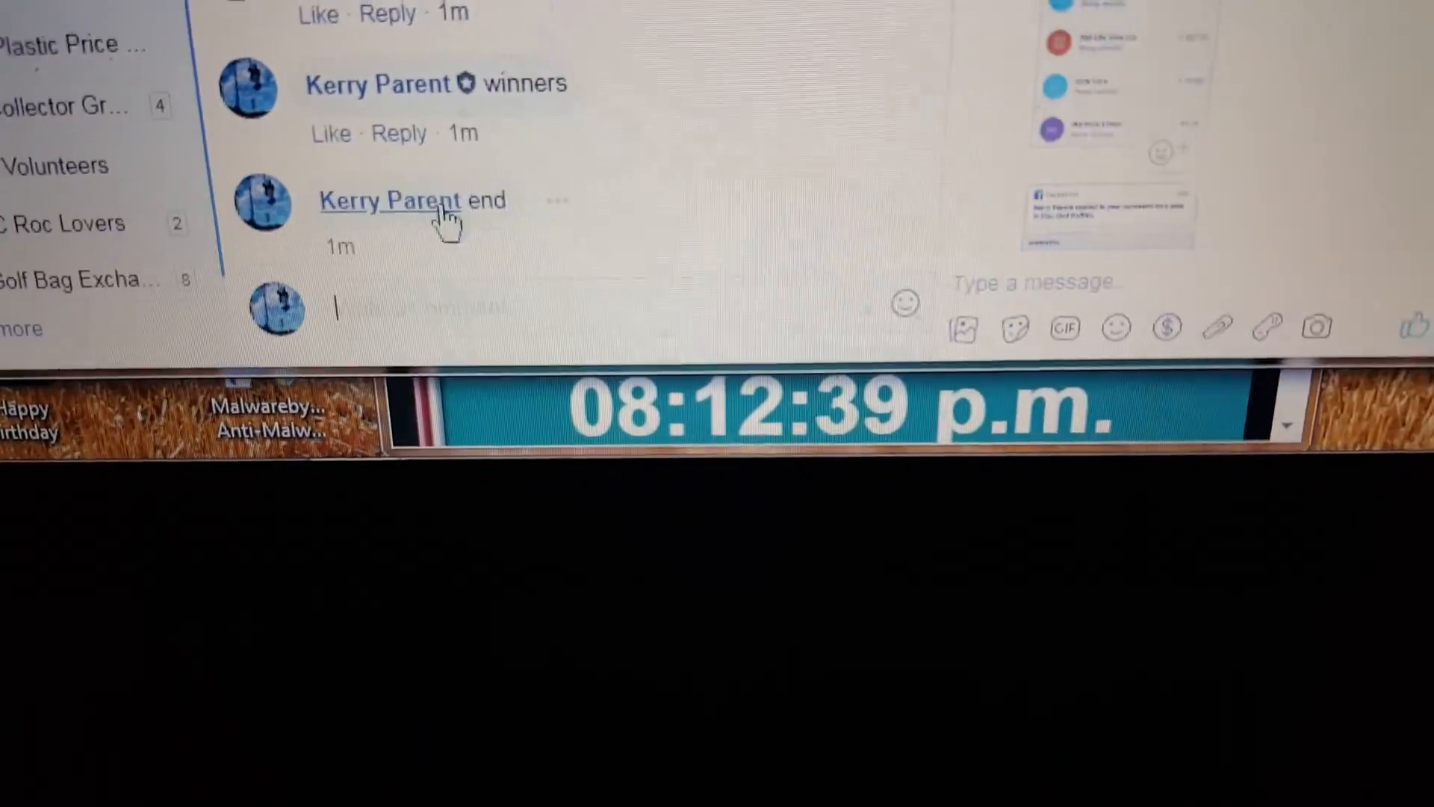
mouse_move(517, 247)
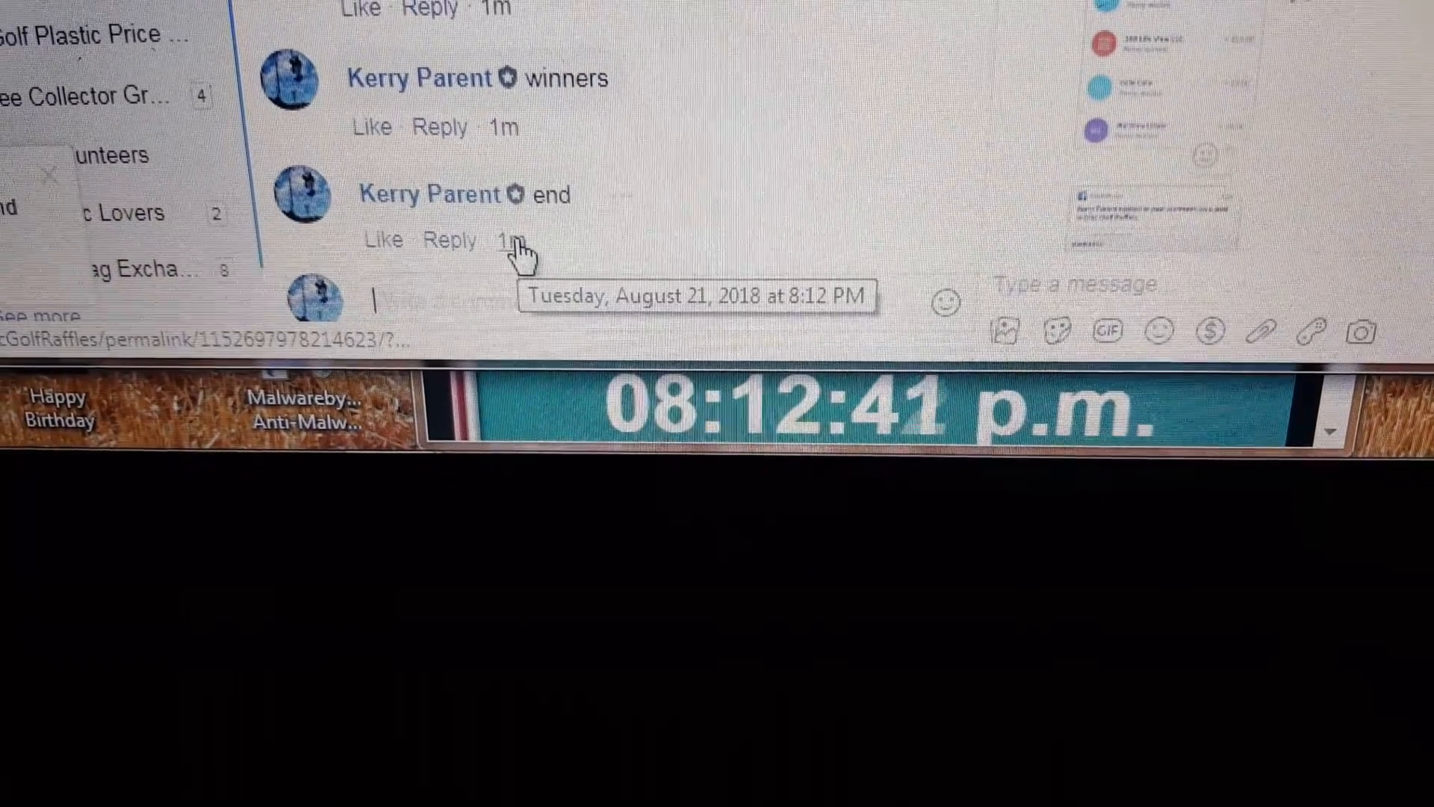